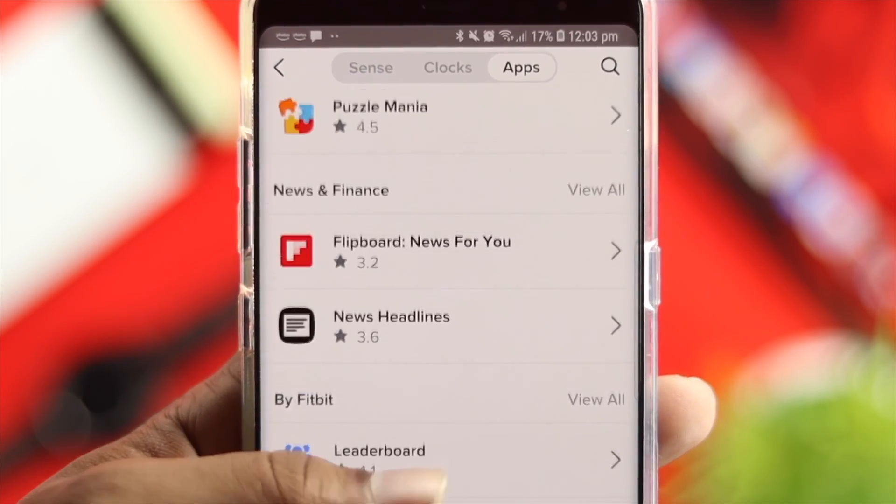
# Scroll the gallery's Apps tab, then return to the phone's home screen.
pyautogui.scroll(-3)
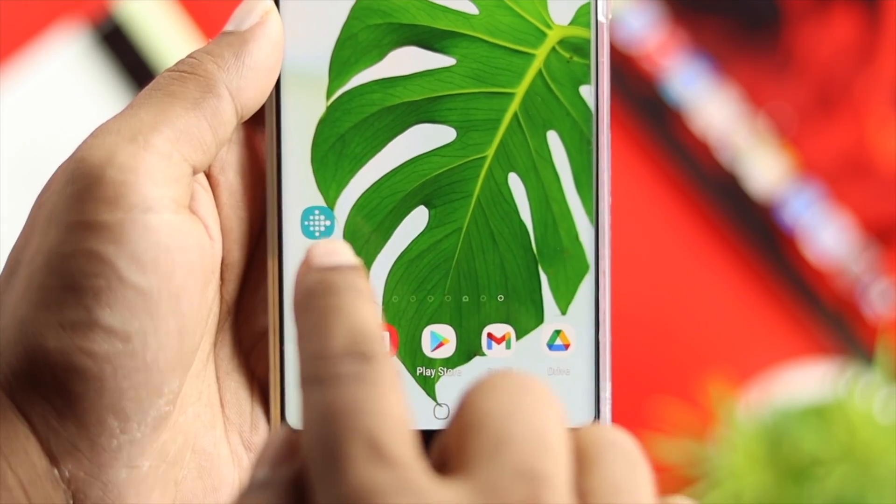
# Reopen Fitbit and scroll the Sense page to reach its clock-face gallery.
pyautogui.click(320, 221)
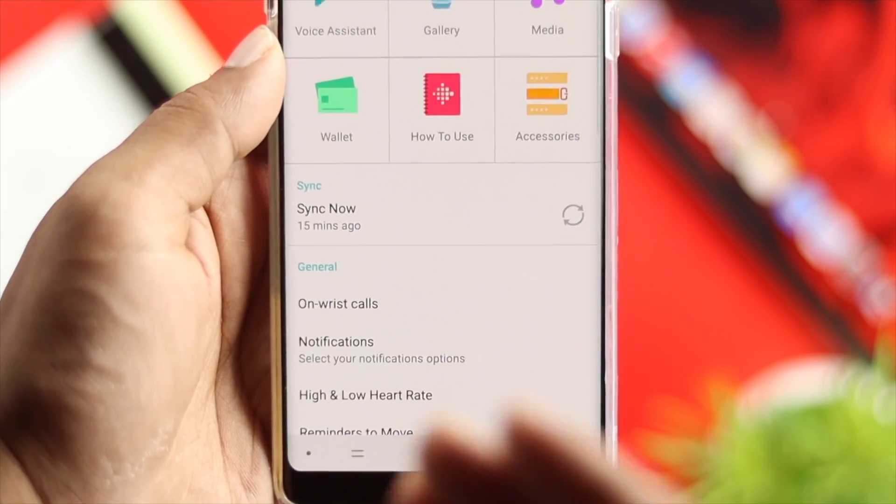
pyautogui.scroll(-3)
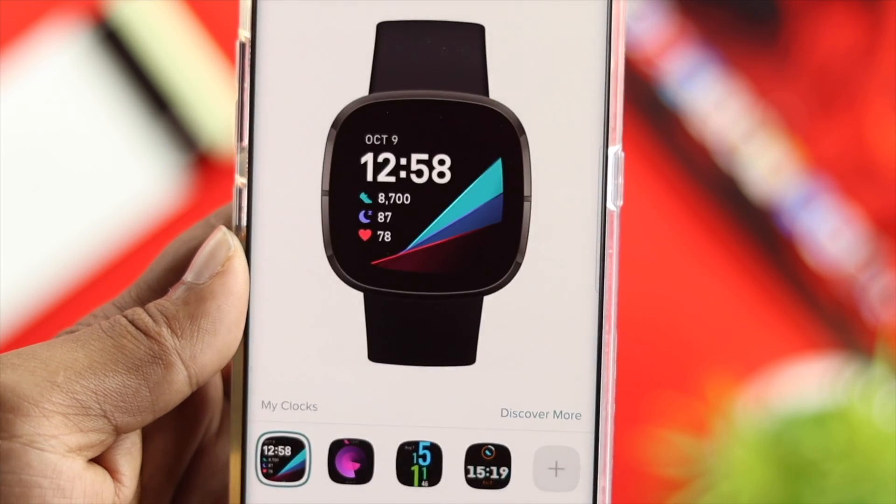
# Switch the Sense gallery to Apps and view all Featured free apps.
pyautogui.scroll(-3)
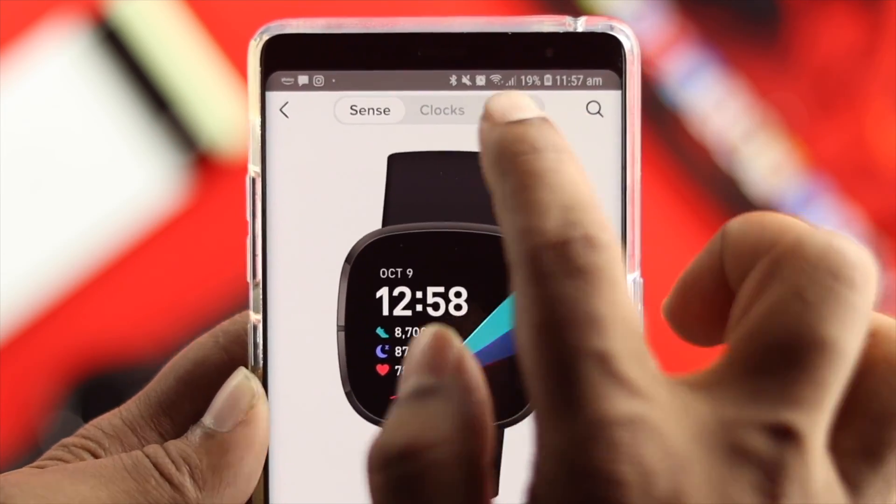
pyautogui.click(497, 109)
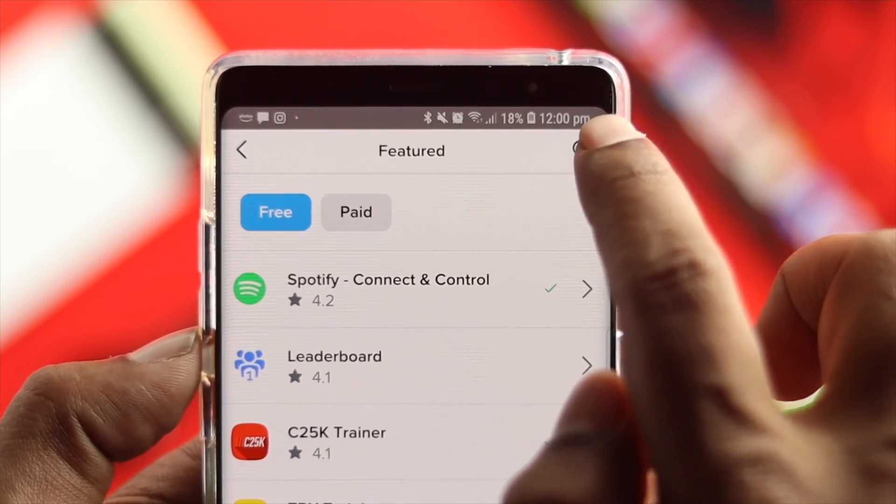
# Search the gallery for Music and scroll the matching apps and clocks.
pyautogui.click(578, 150)
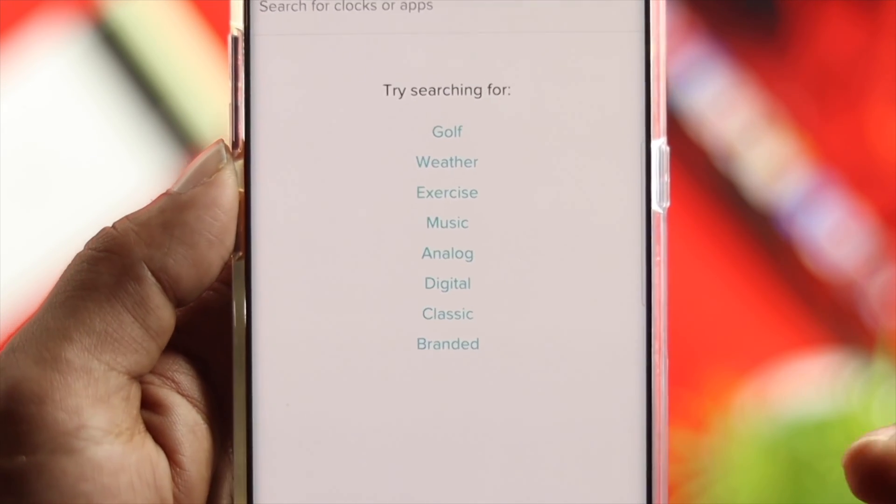
pyautogui.click(448, 222)
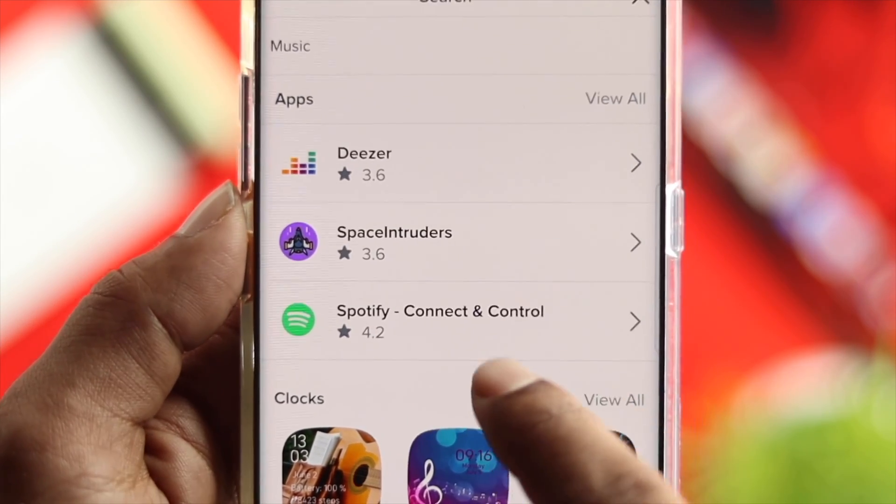
pyautogui.scroll(3)
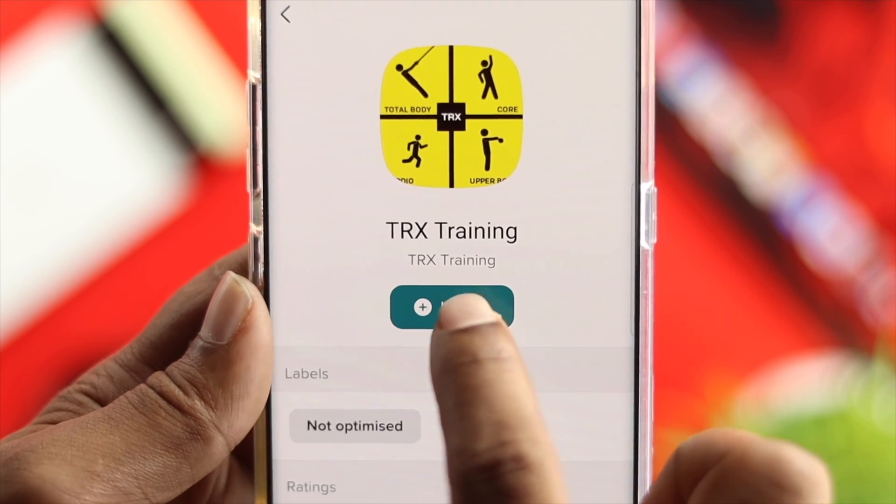
# Install TRX Training with Select All permissions enabled, then proceed.
pyautogui.click(451, 308)
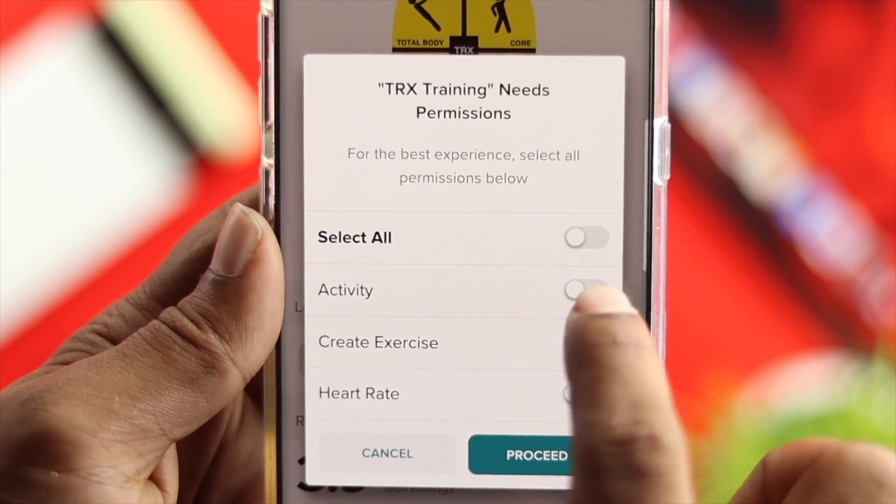
pyautogui.click(586, 237)
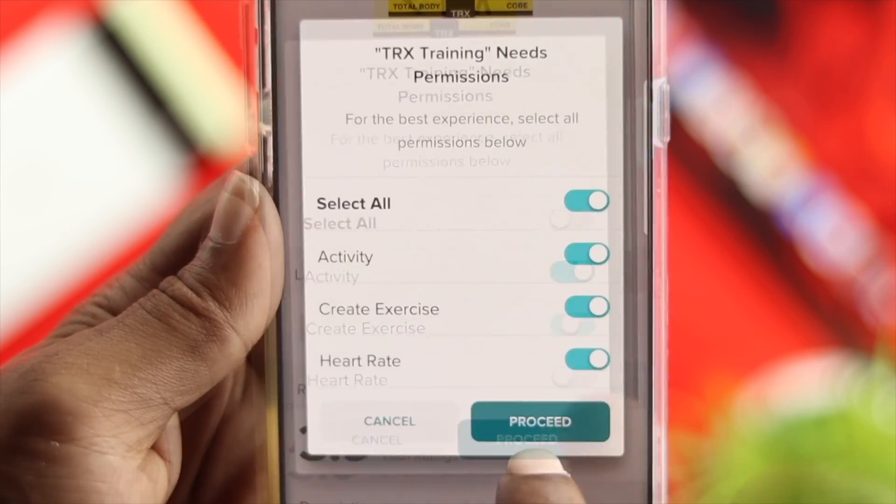
pyautogui.click(539, 422)
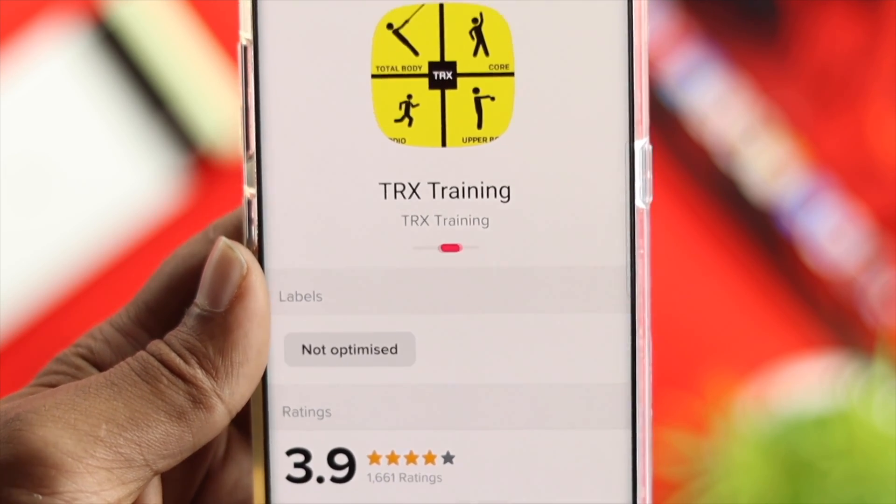